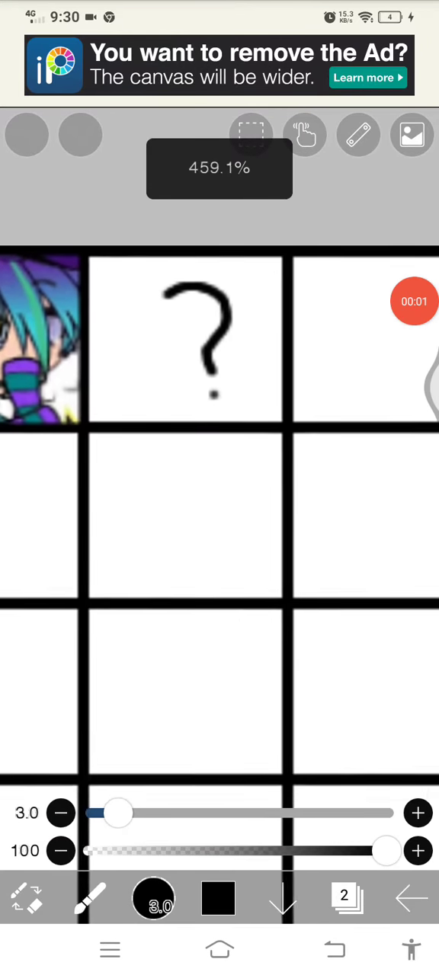
Step: Switch to the area selection tool from the drawing tools list
click(91, 897)
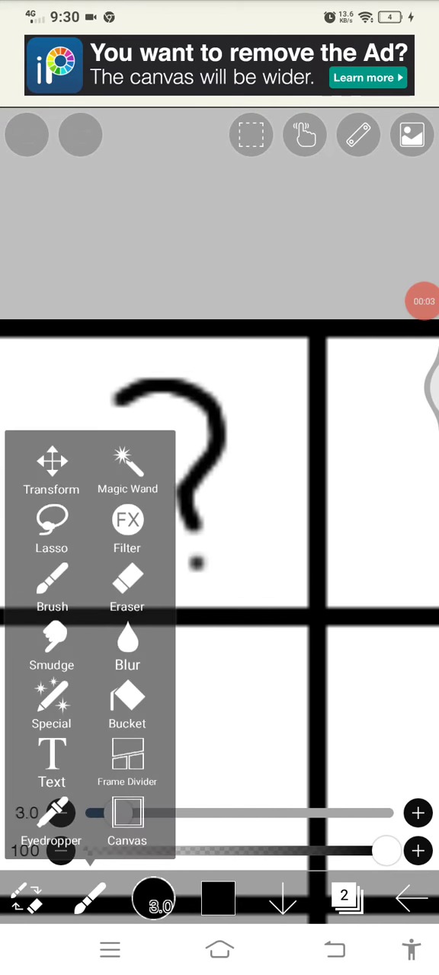
click(128, 586)
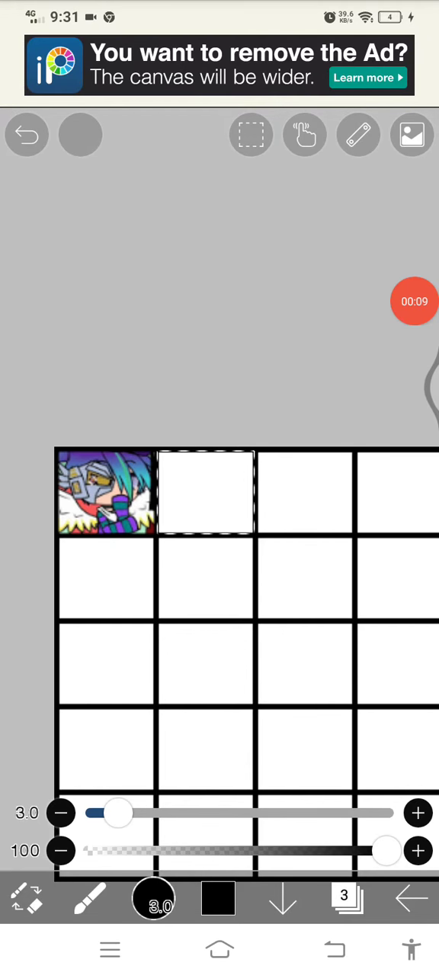
Step: Import the character image from the Download gallery into the second grid cell
click(347, 898)
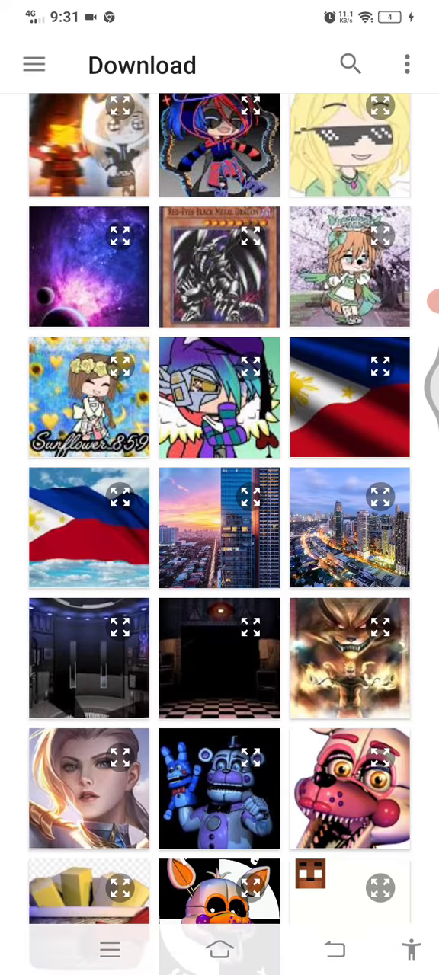
scroll(down, 3)
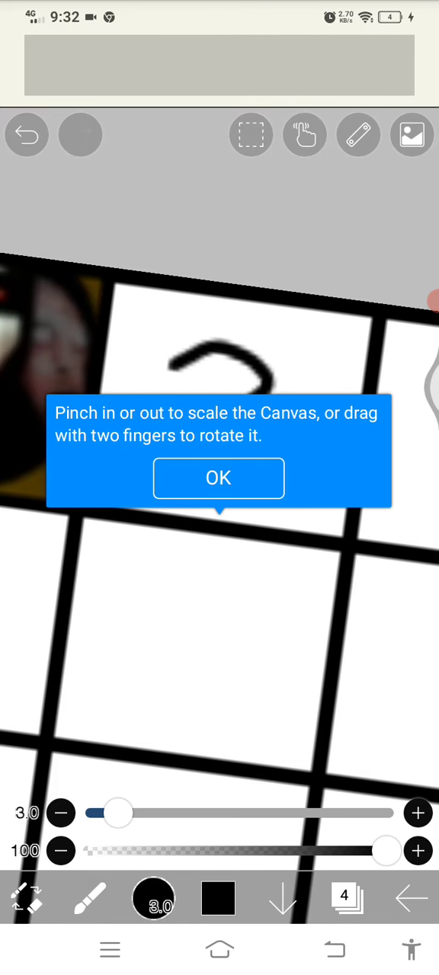
click(218, 479)
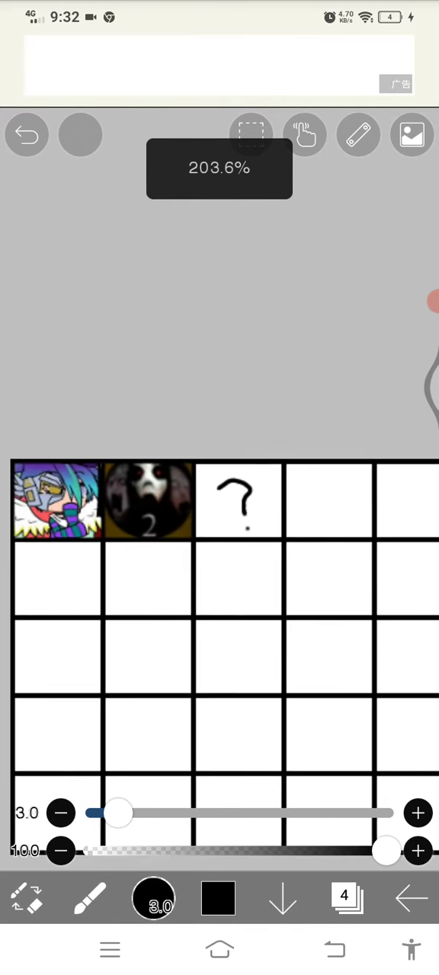